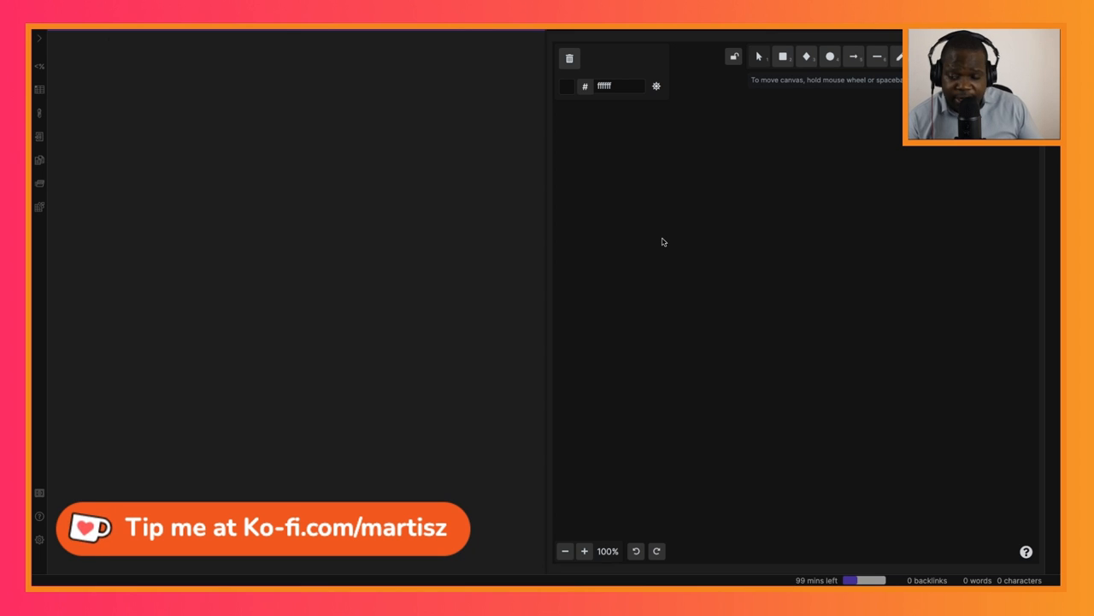
Pick the freehand drawing tool on the blank Excalidraw canvas
left_click(111, 44)
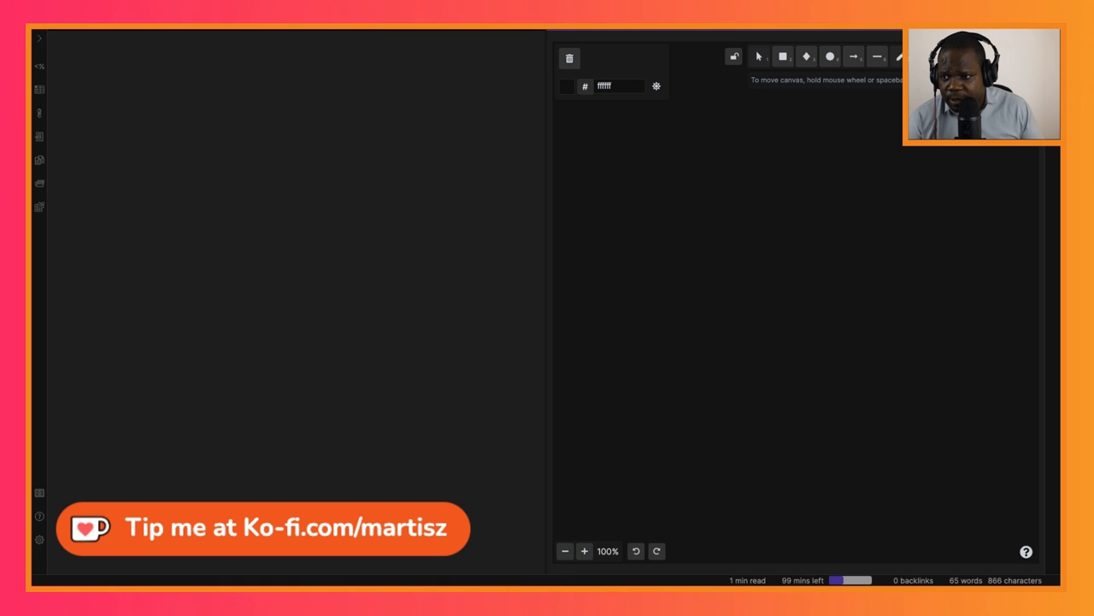
left_click(900, 57)
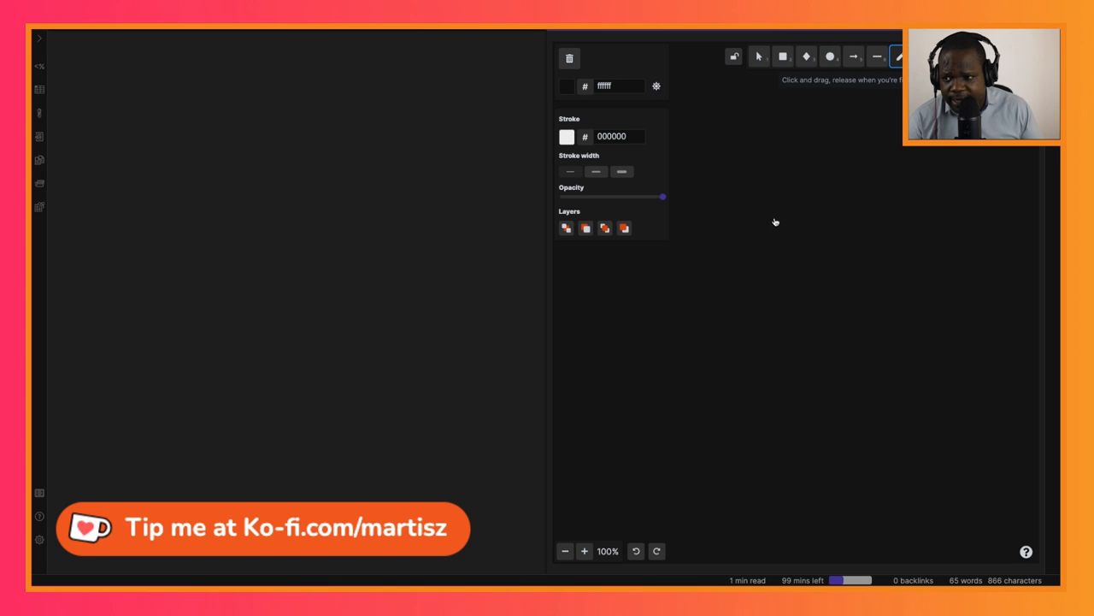
mouse_move(769, 278)
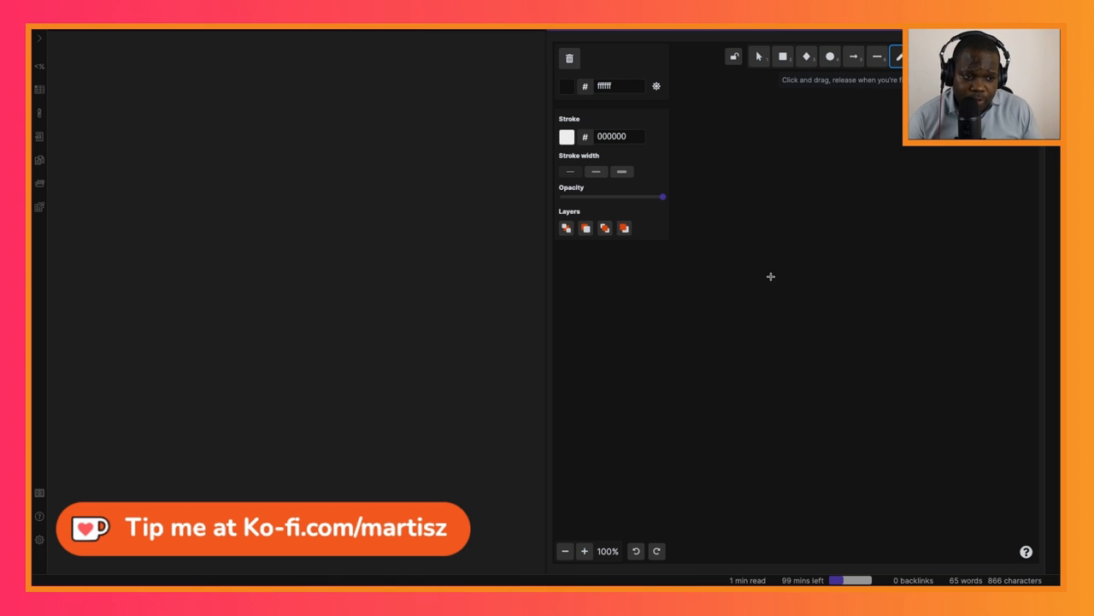
mouse_move(777, 267)
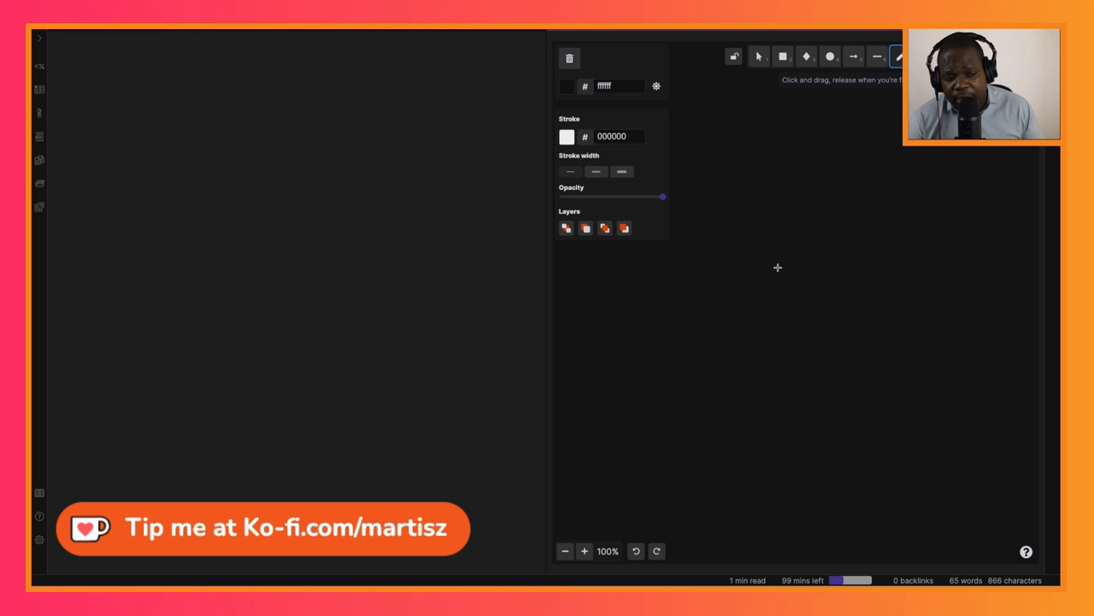
mouse_move(780, 246)
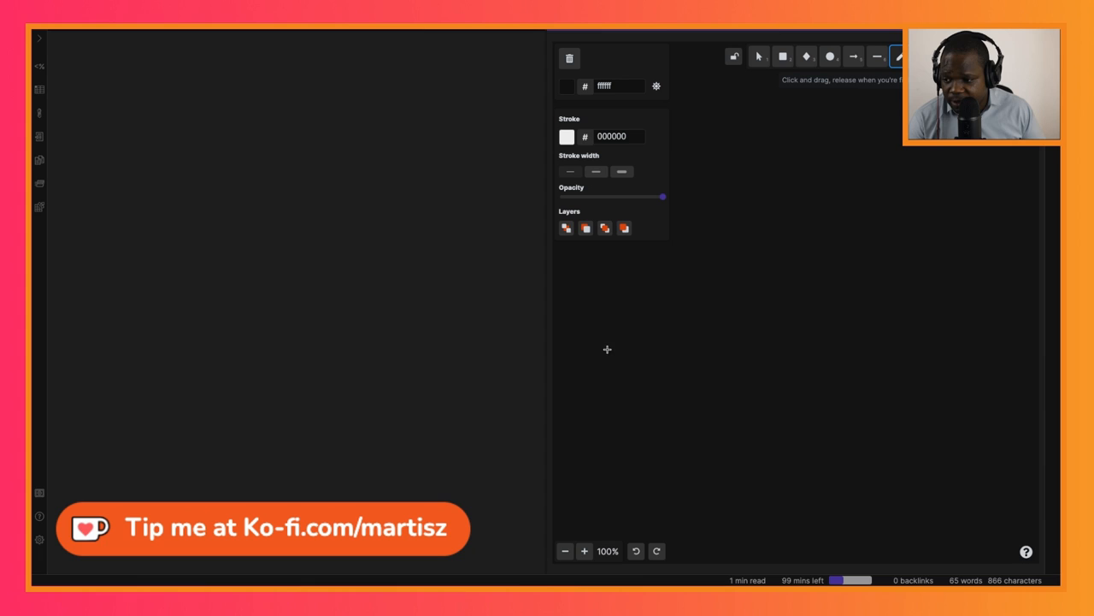
Sketch a small square and a larger circle to its right
left_click_drag(630, 340, 681, 390)
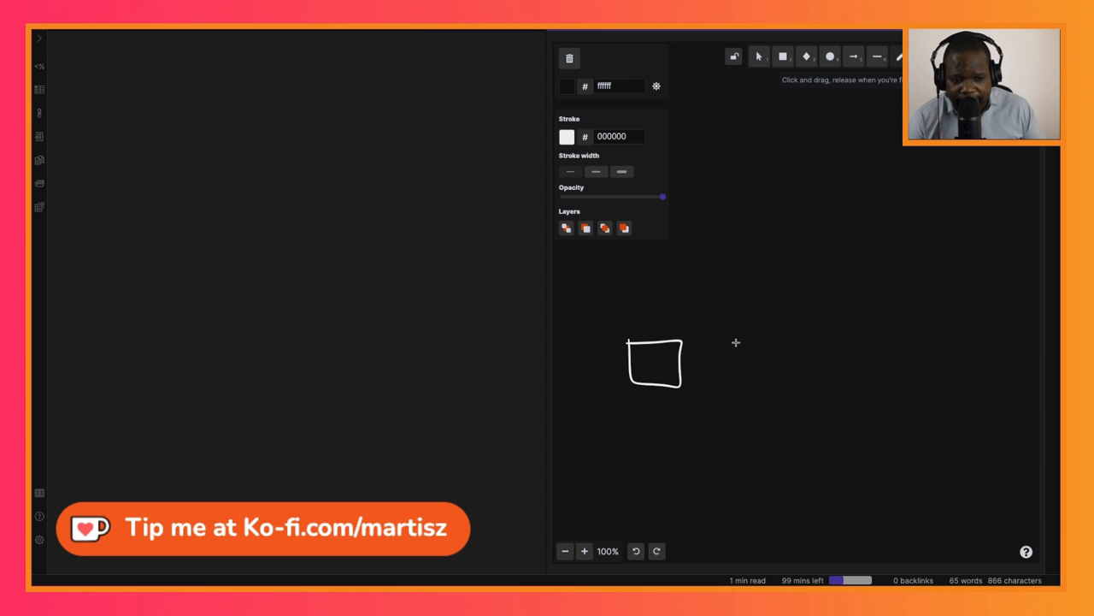
mouse_move(768, 305)
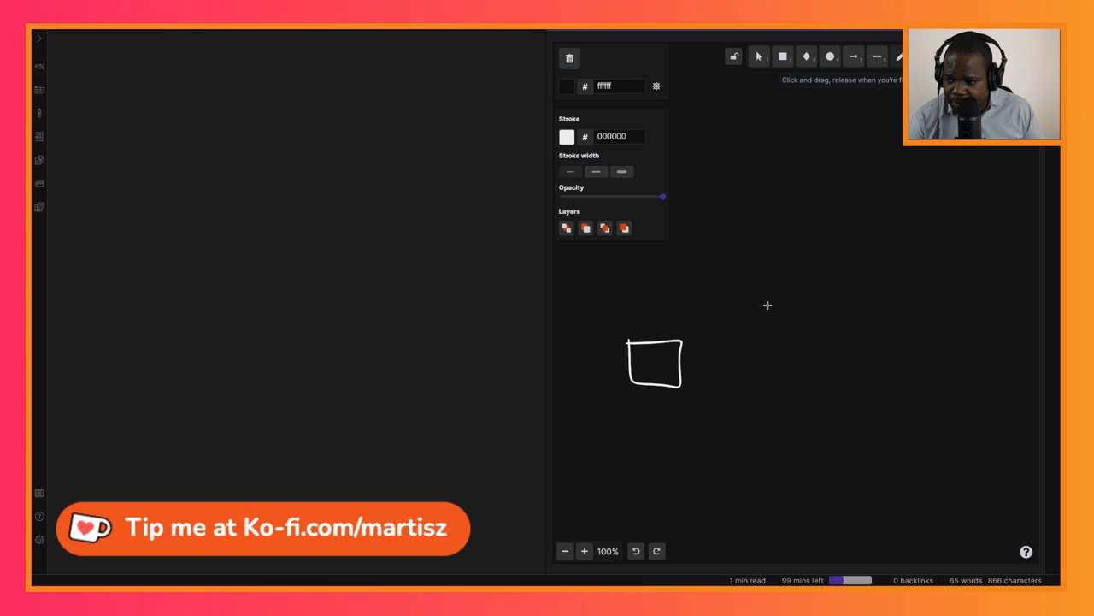
left_click_drag(766, 304, 808, 383)
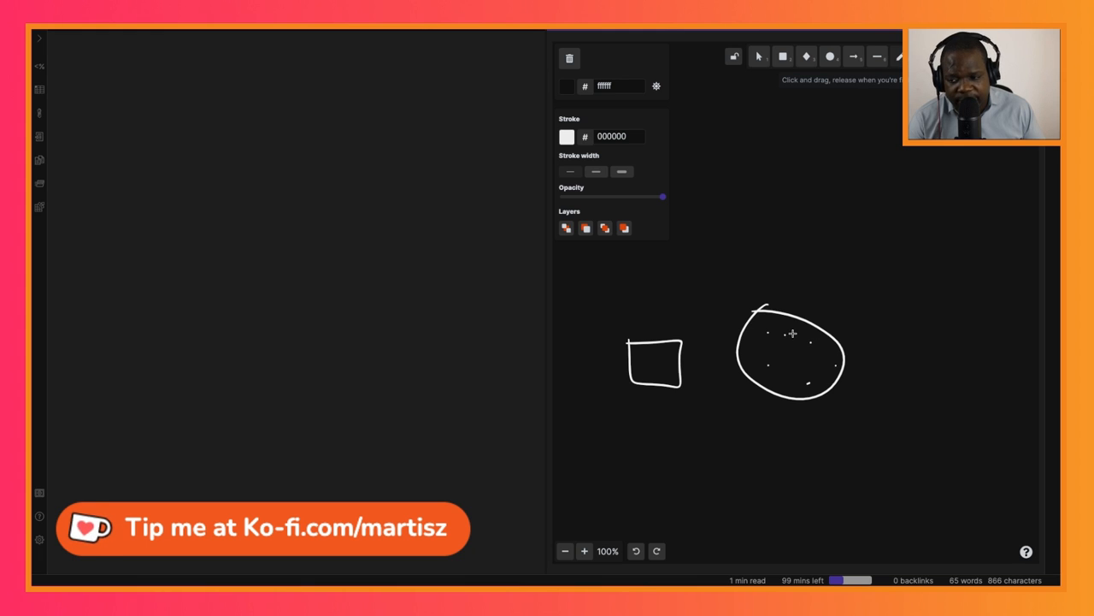
mouse_move(719, 332)
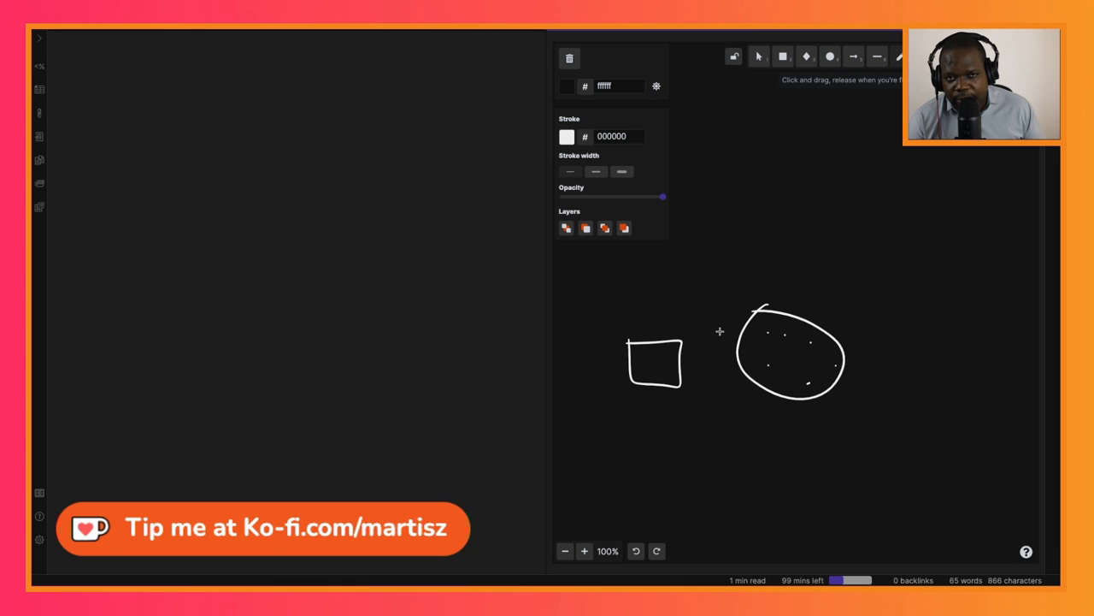
mouse_move(742, 315)
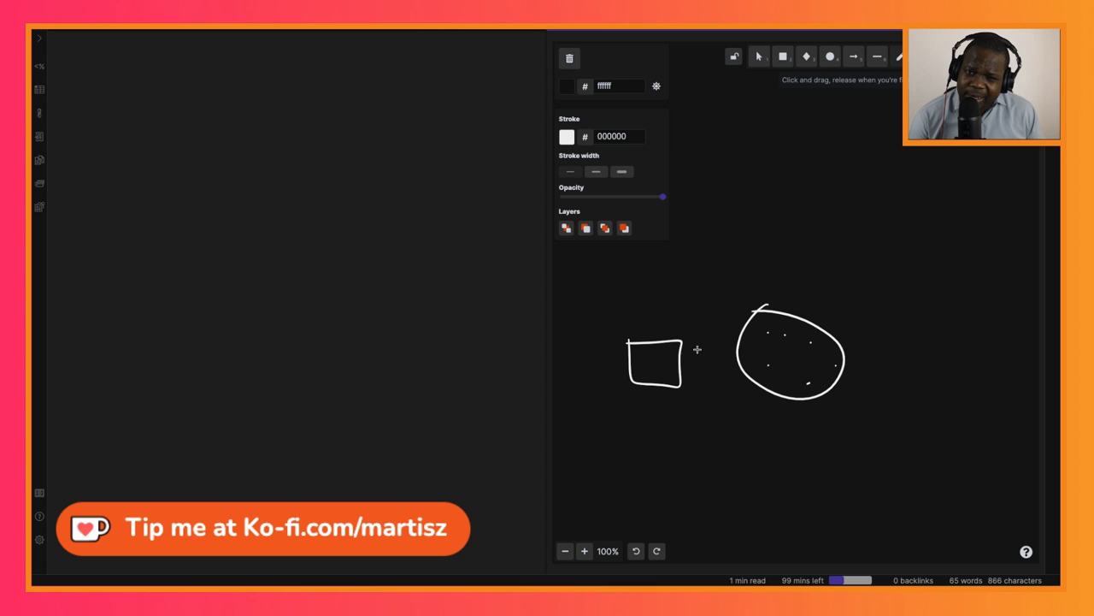
mouse_move(663, 349)
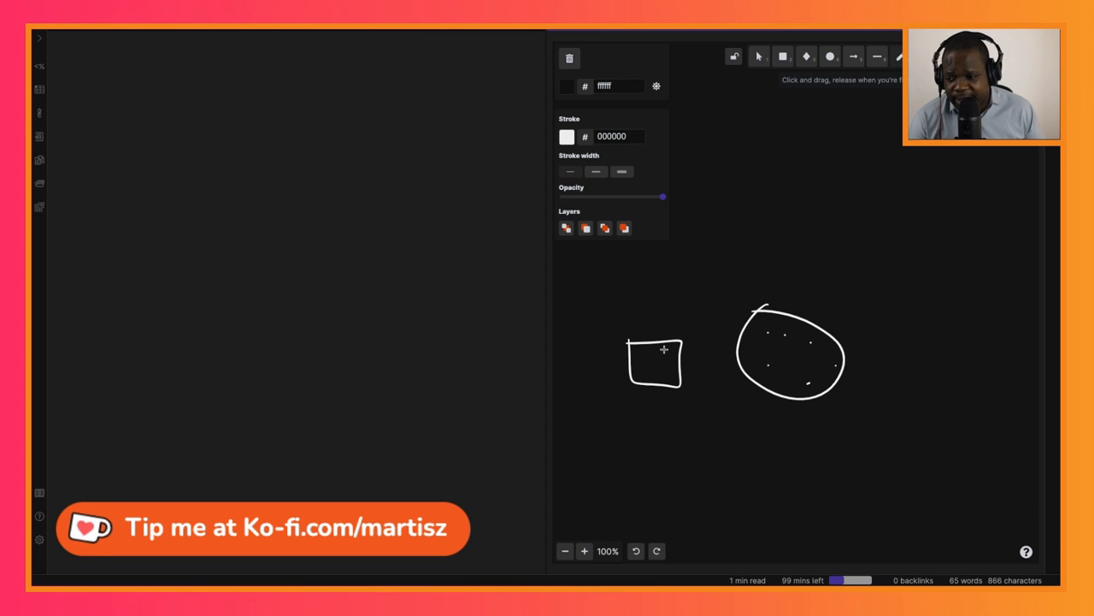
Draw a freehand line from the square's right edge to the circle's left edge
left_click_drag(667, 350, 756, 350)
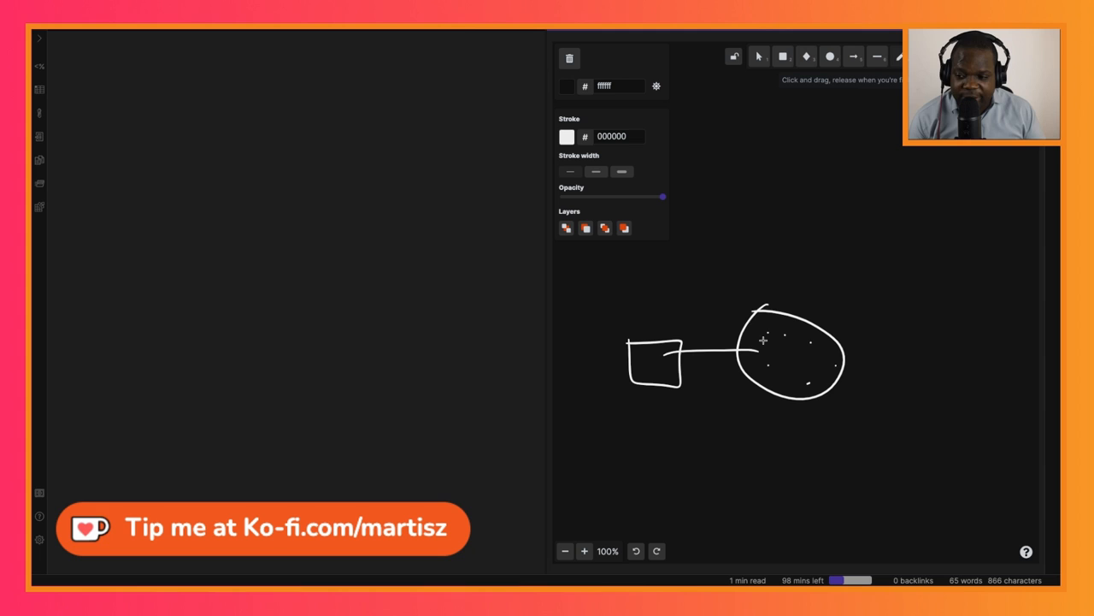
mouse_move(794, 354)
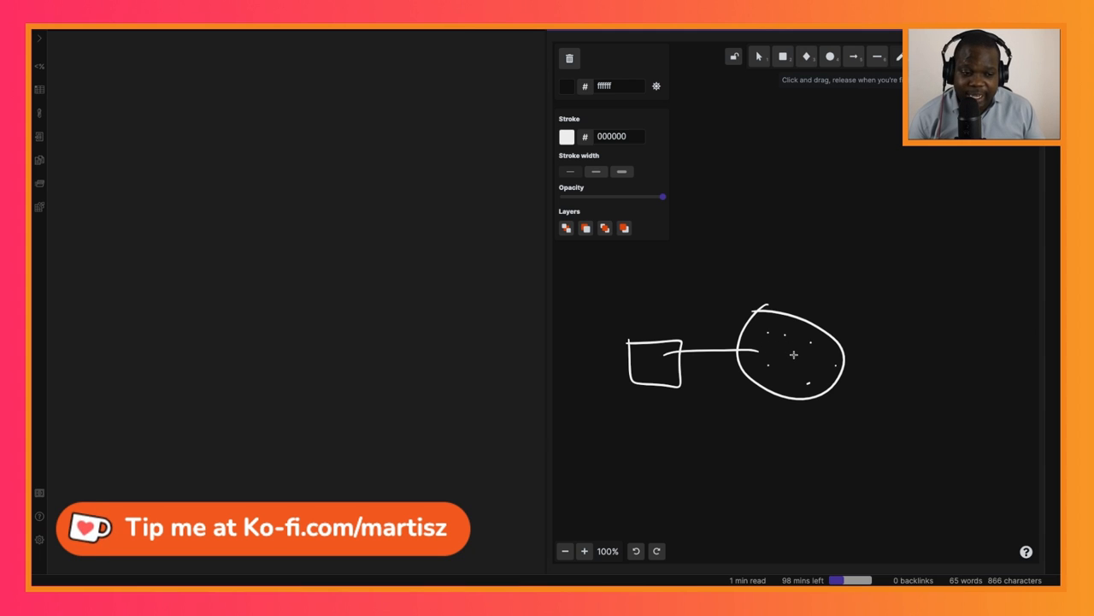
mouse_move(701, 393)
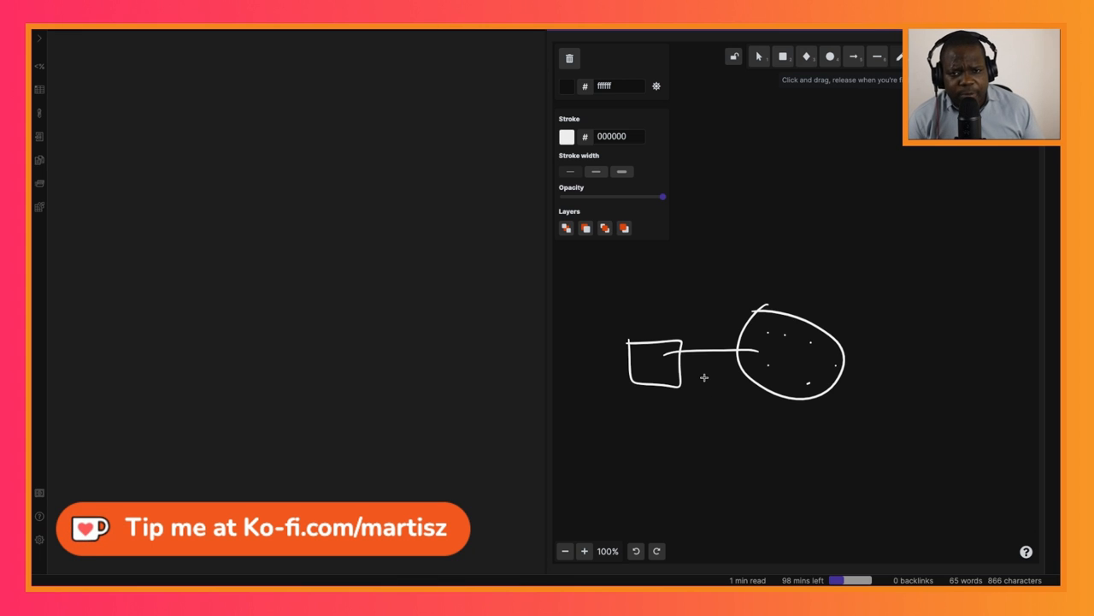
mouse_move(705, 400)
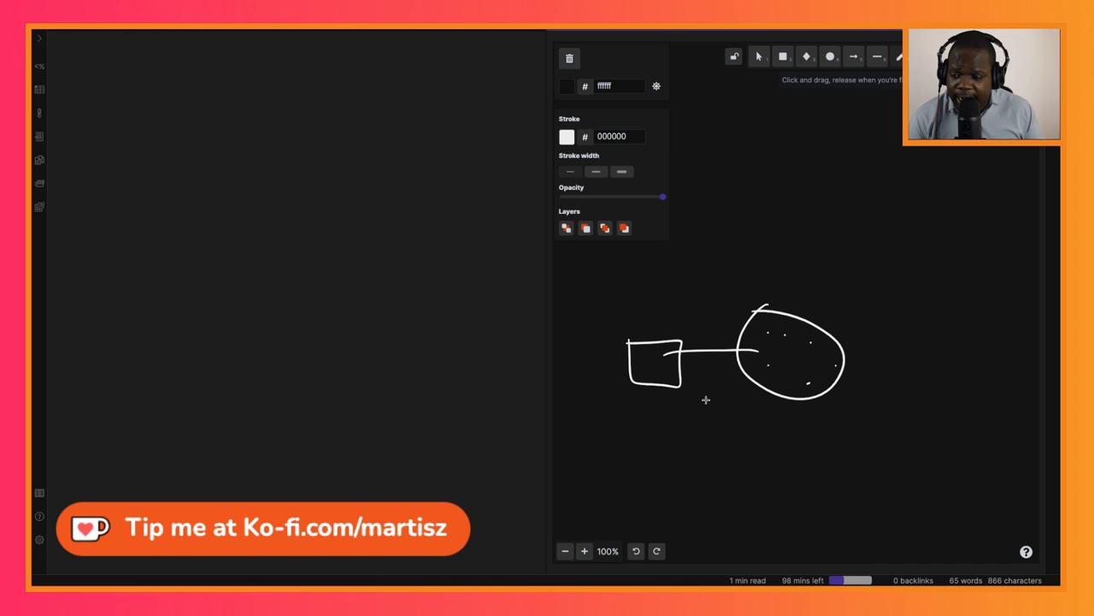
mouse_move(680, 397)
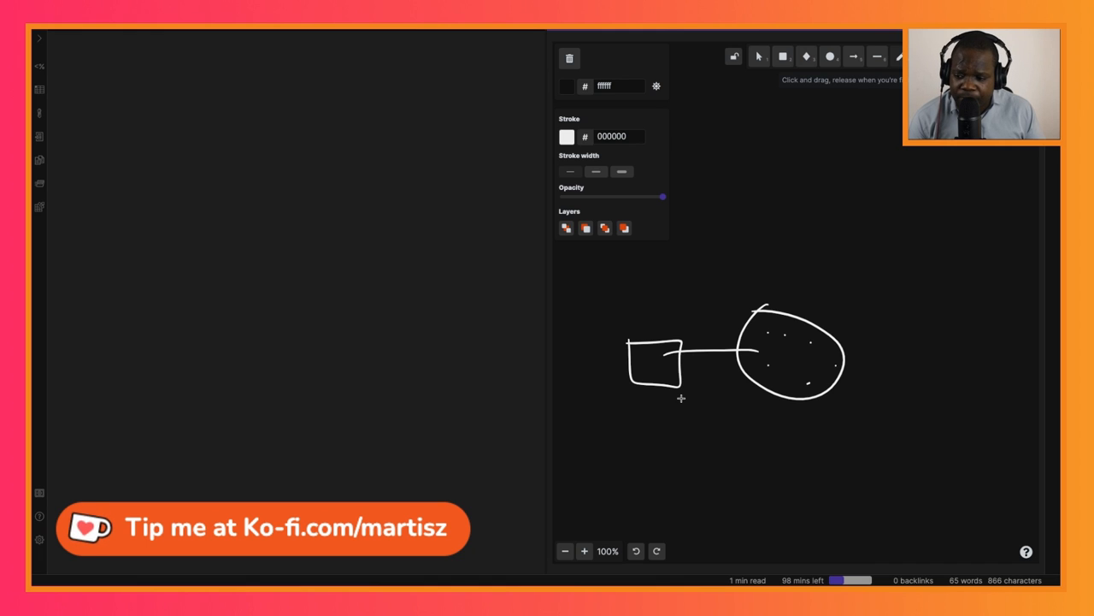
Draw a tall rectangle below the square on the canvas
left_click_drag(681, 393, 744, 462)
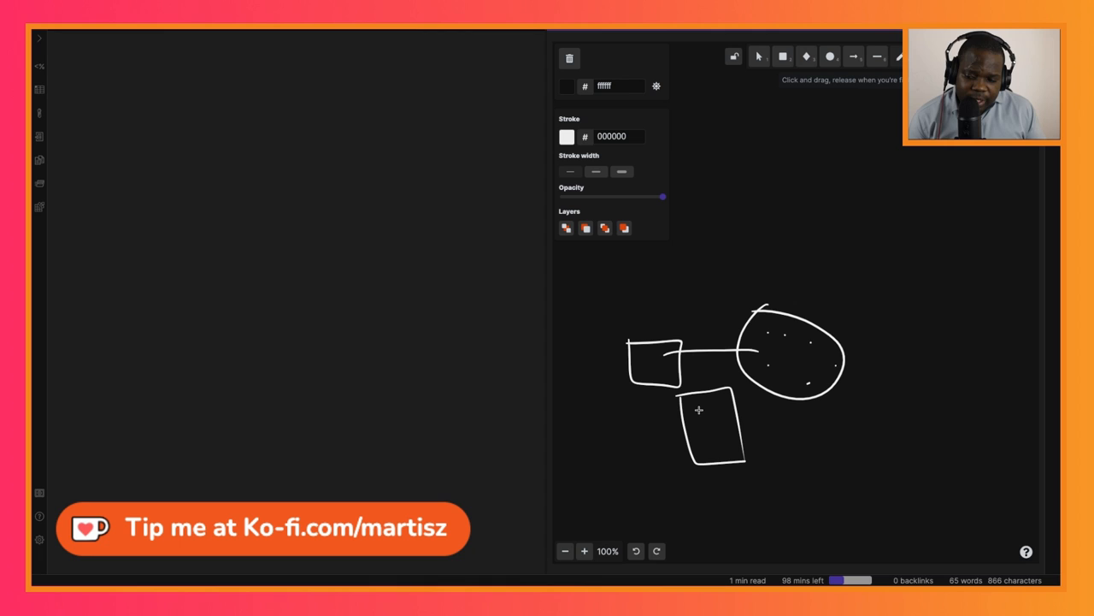
mouse_move(792, 362)
type("## Sub")
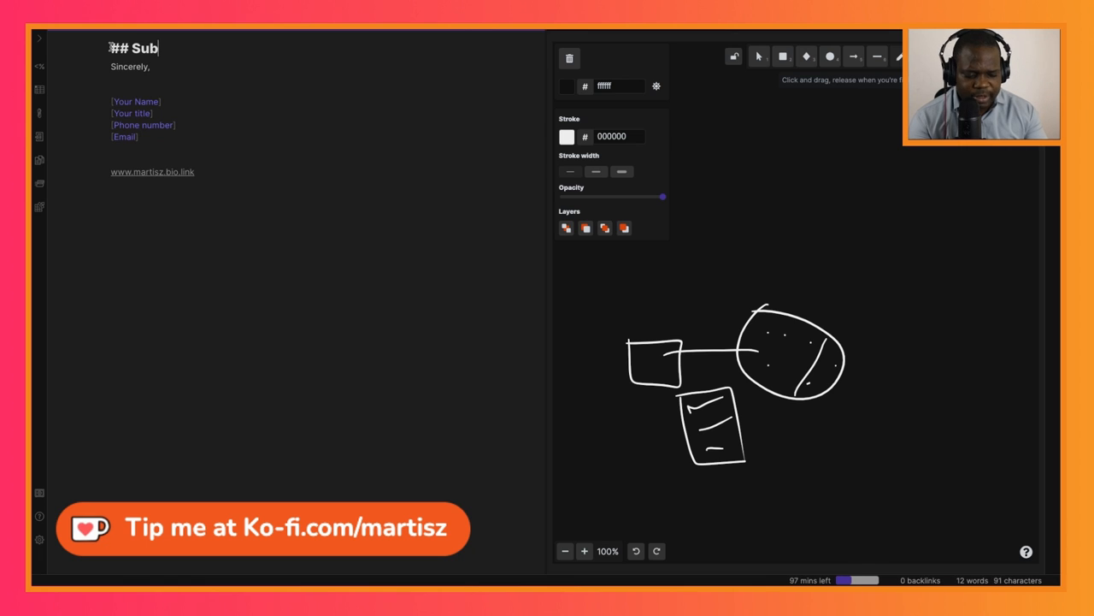
Complete the heading 'Subject: Announcement of price increase' and begin the 'Dear [name],' greeting
type("ject:")
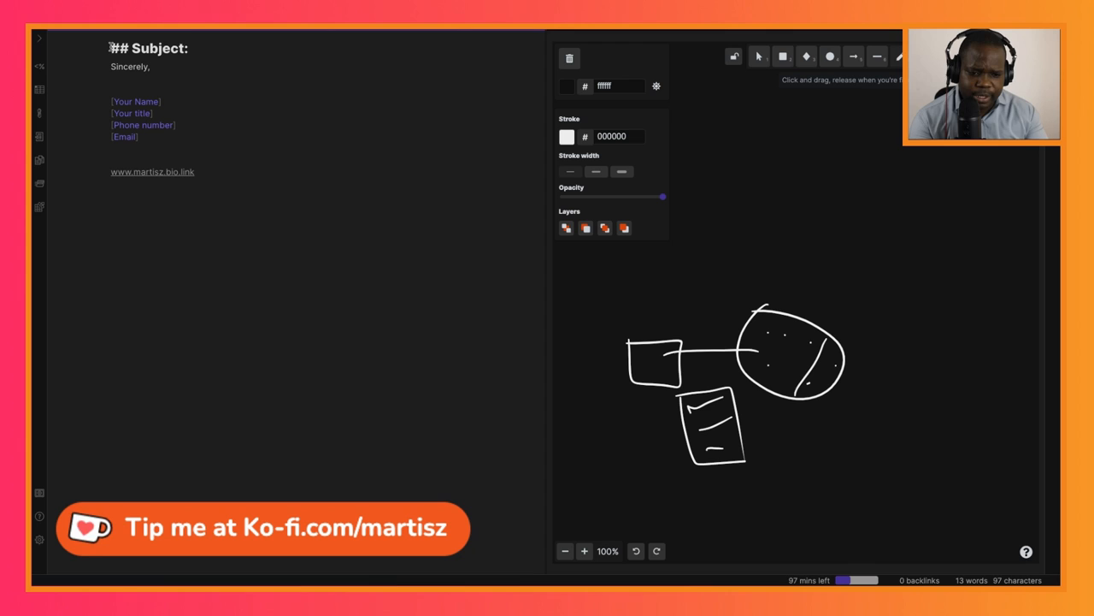
type("Announc")
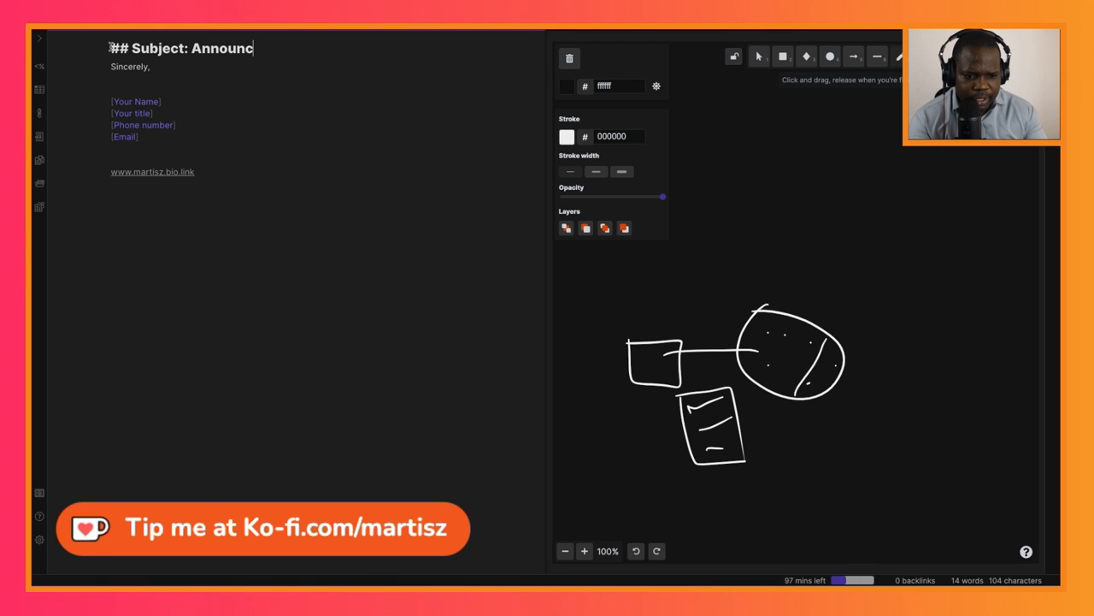
type("ement of price increase")
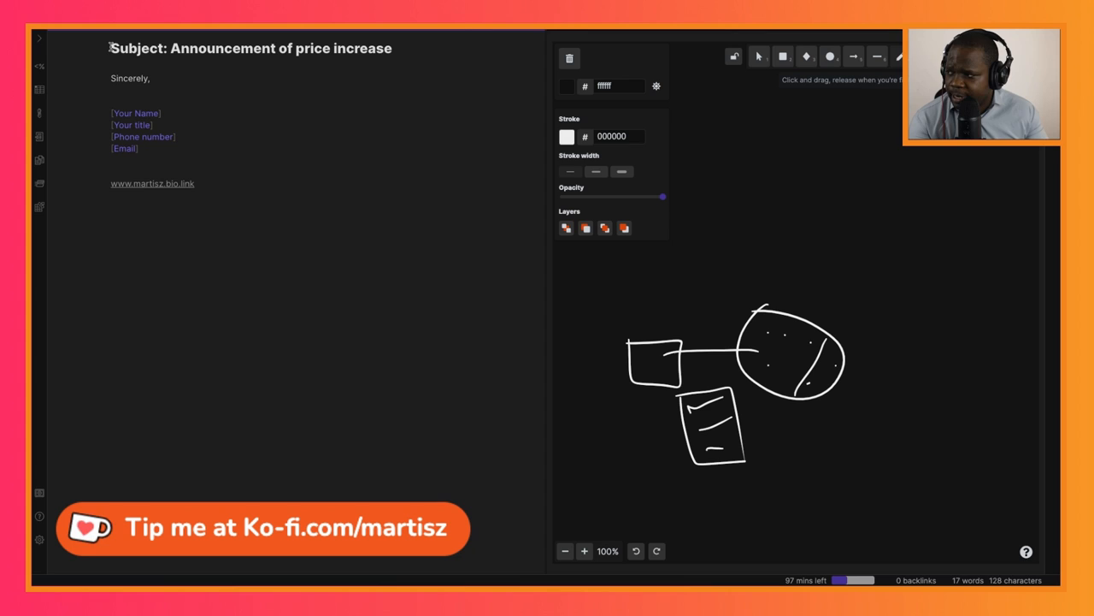
left_click(111, 65)
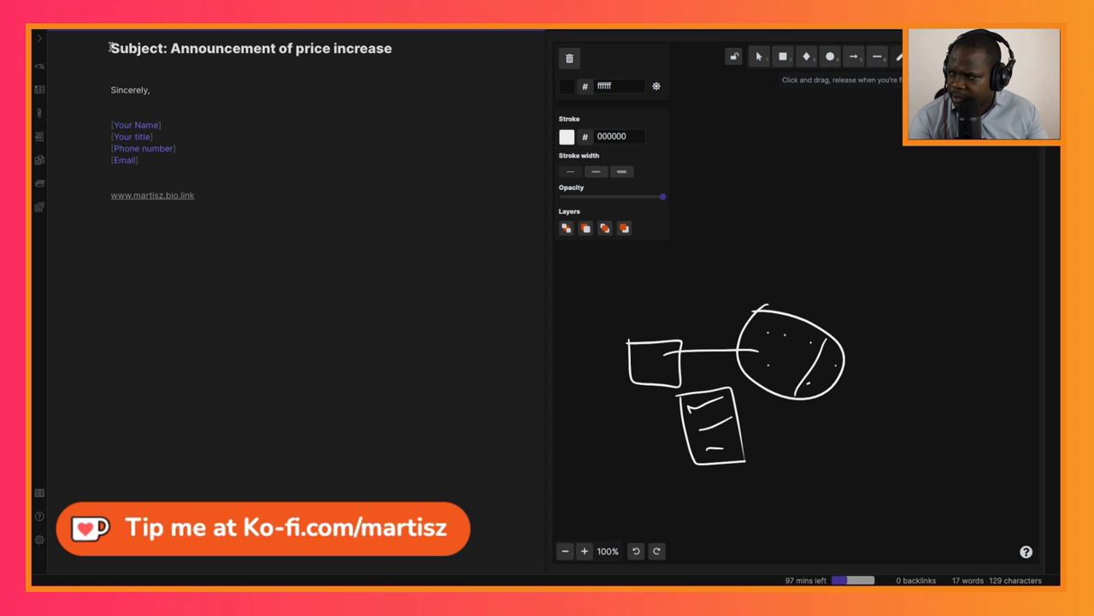
type("Dear [name],")
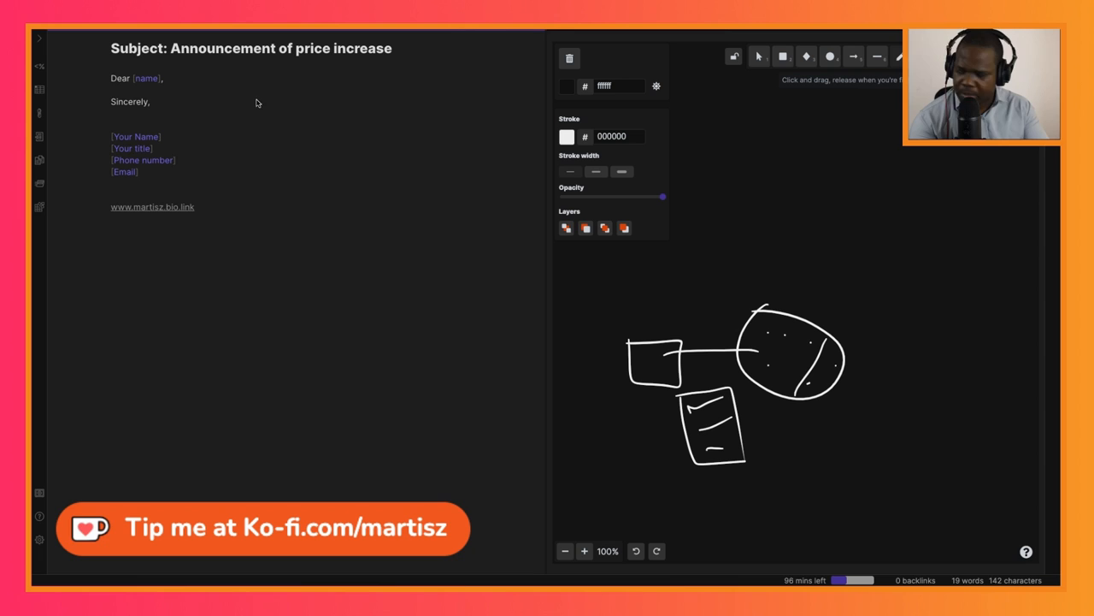
Write the opening paragraph about raising prices and begin the paragraph on why the increase is unavoidable
type("This is with no pleasure that I must inform you that due to the increase in [Specify")
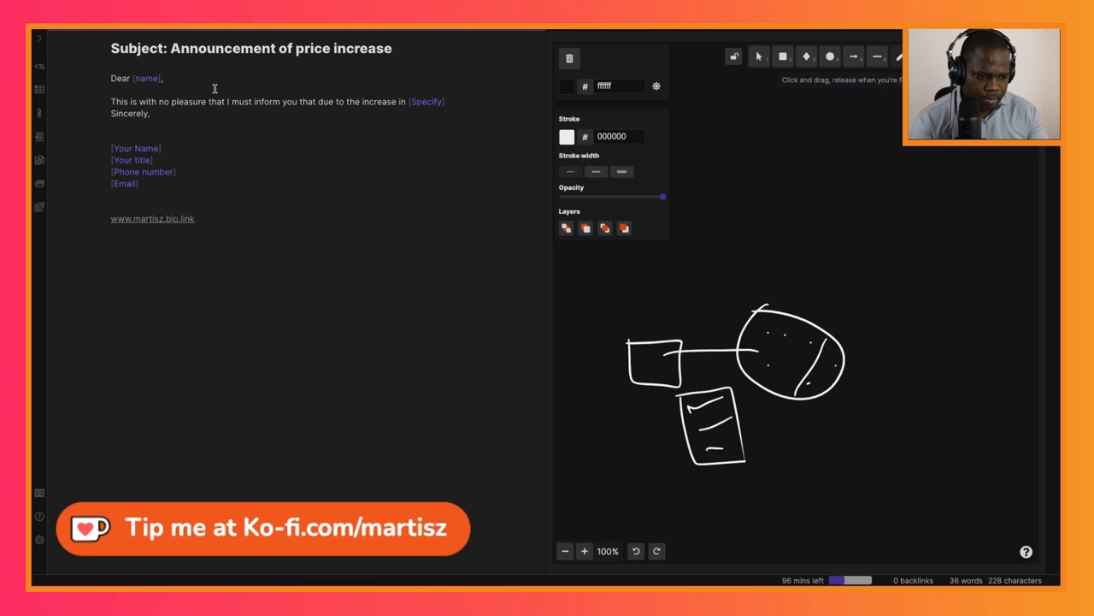
type("we must unfortunately raise the price of [")
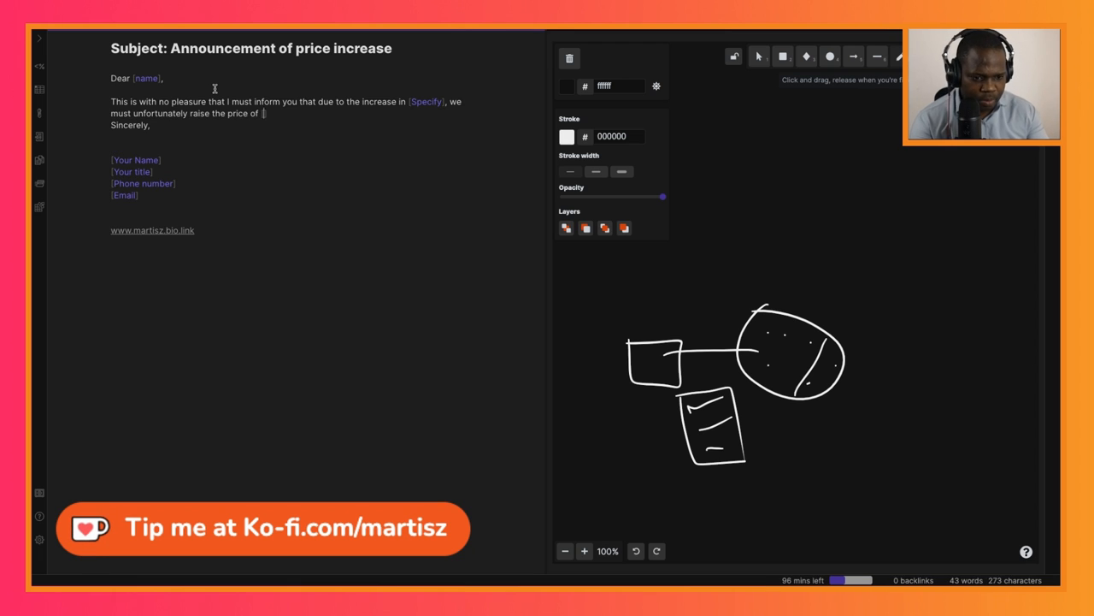
type("We did everything we could to avoid")
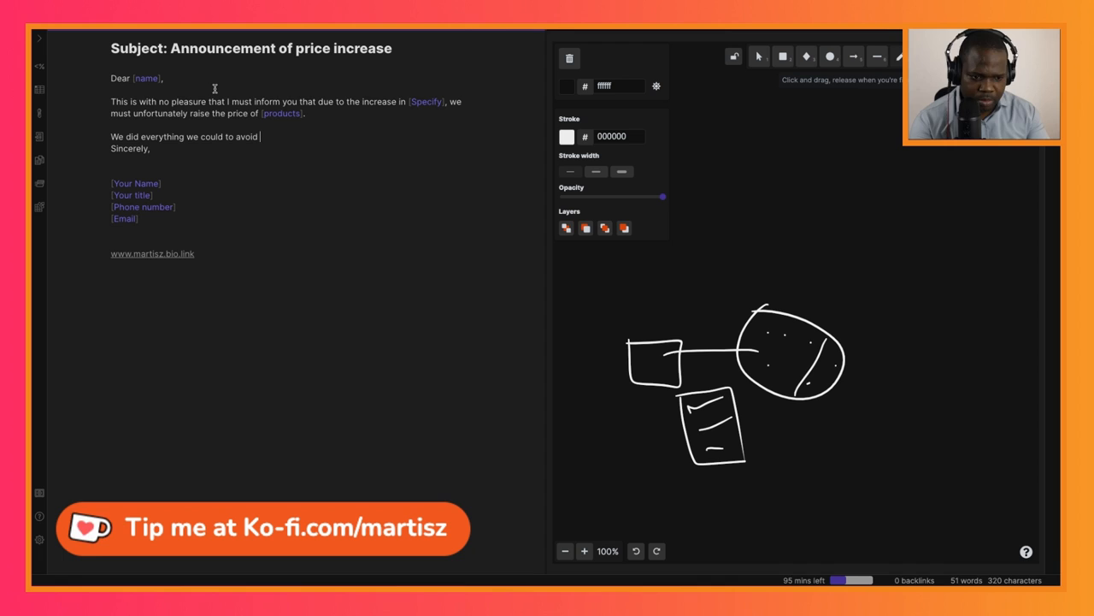
type("raising our prices, but it is no longer possible to deny the facts --")
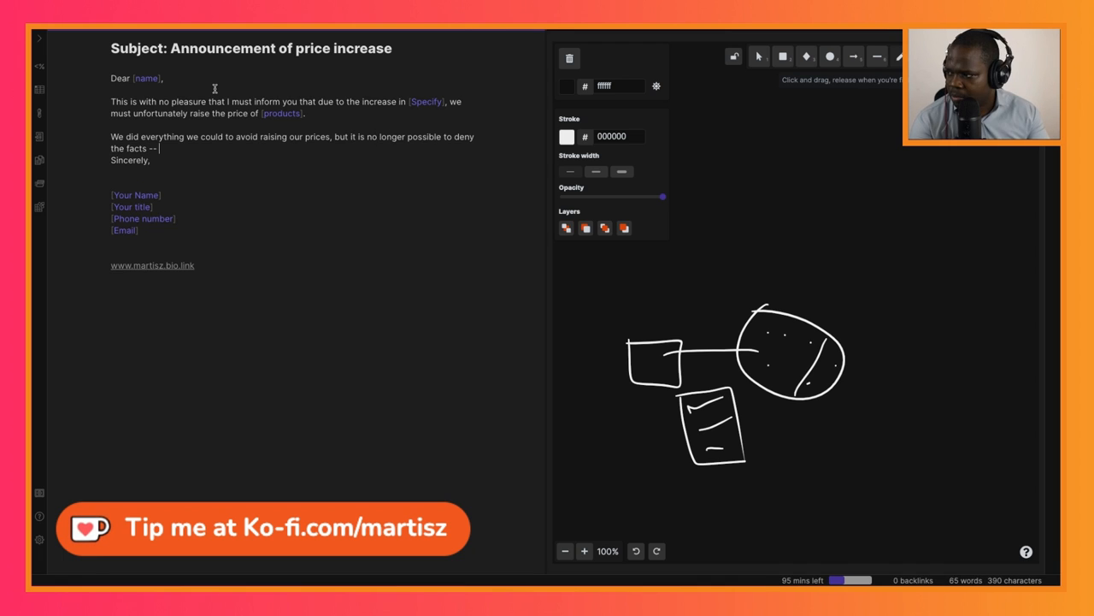
type("our profitability directly depends on a pricing policy that better reflects the new realities.")
type("We wish to thank you for you business and hope that you will understand the necessity for this price increase. Should you have any questions, please do not hesitate to contact me.")
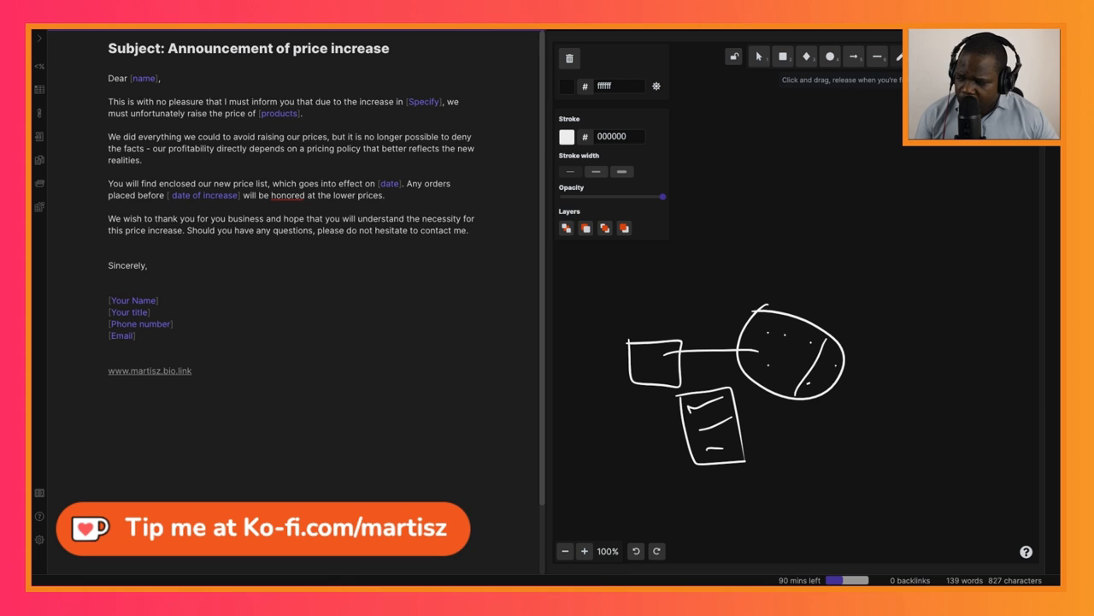
mouse_move(824, 390)
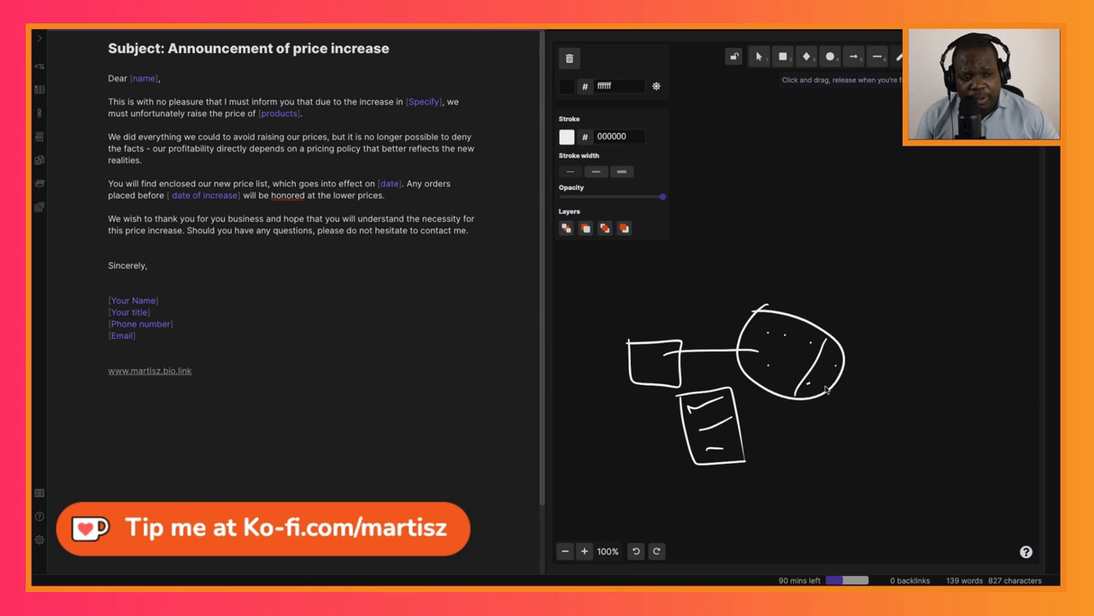
mouse_move(467, 315)
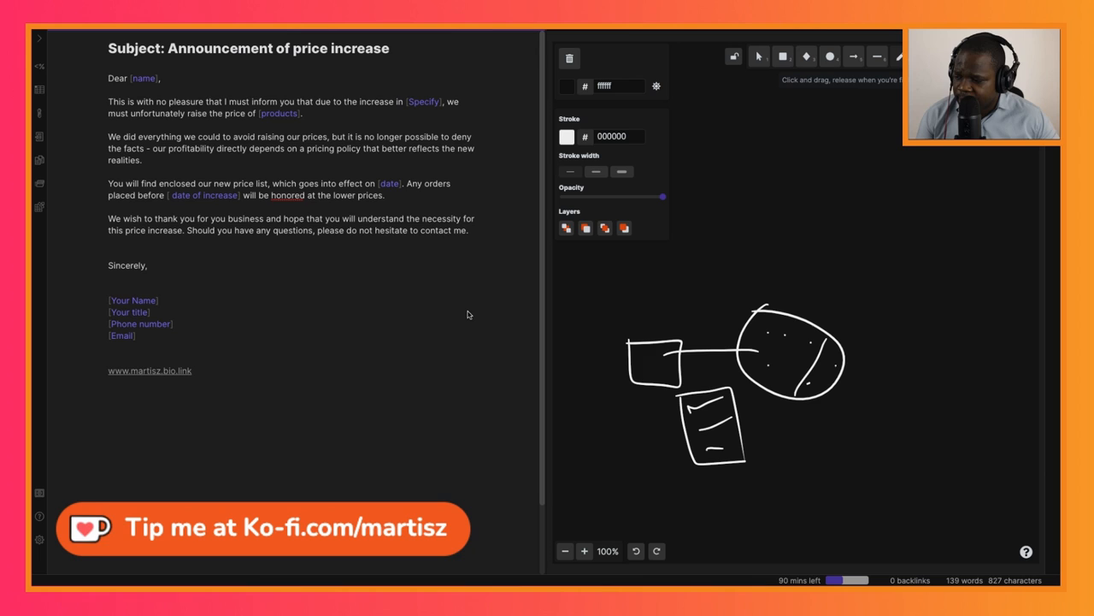